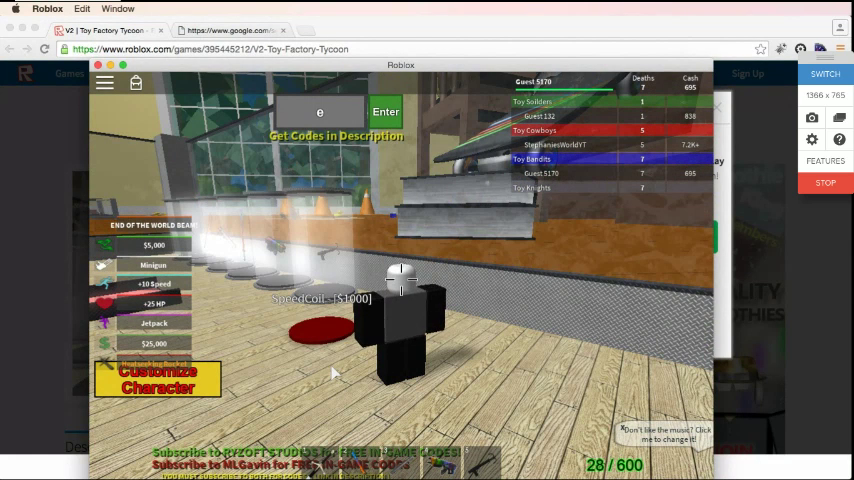
mouse_move(520, 362)
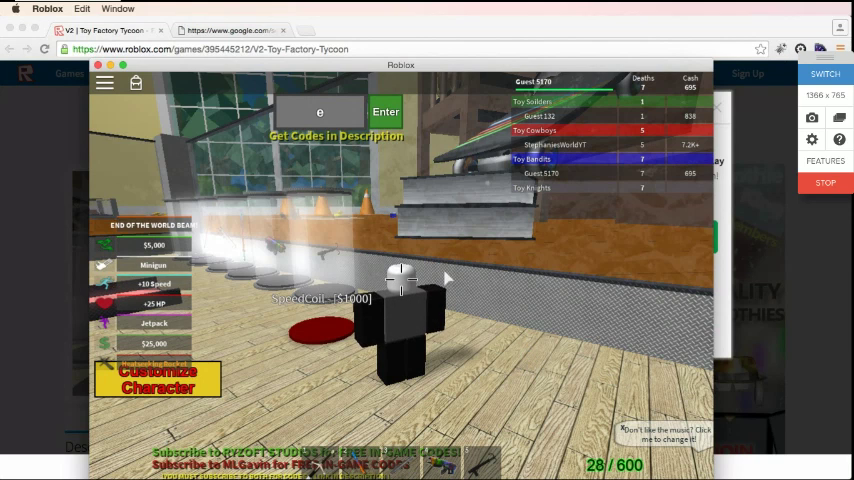
mouse_move(478, 192)
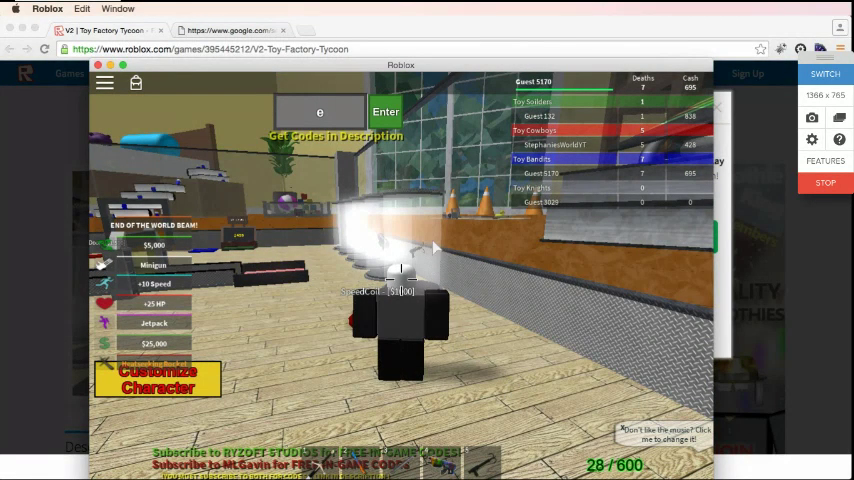
mouse_move(480, 408)
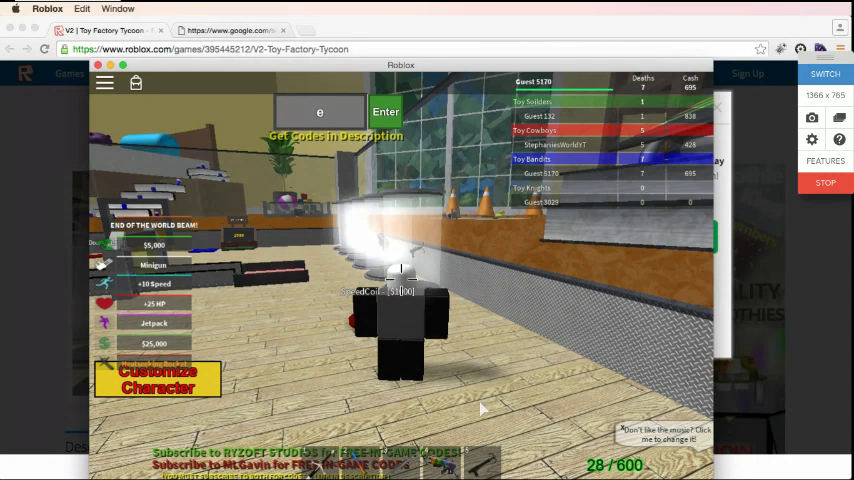